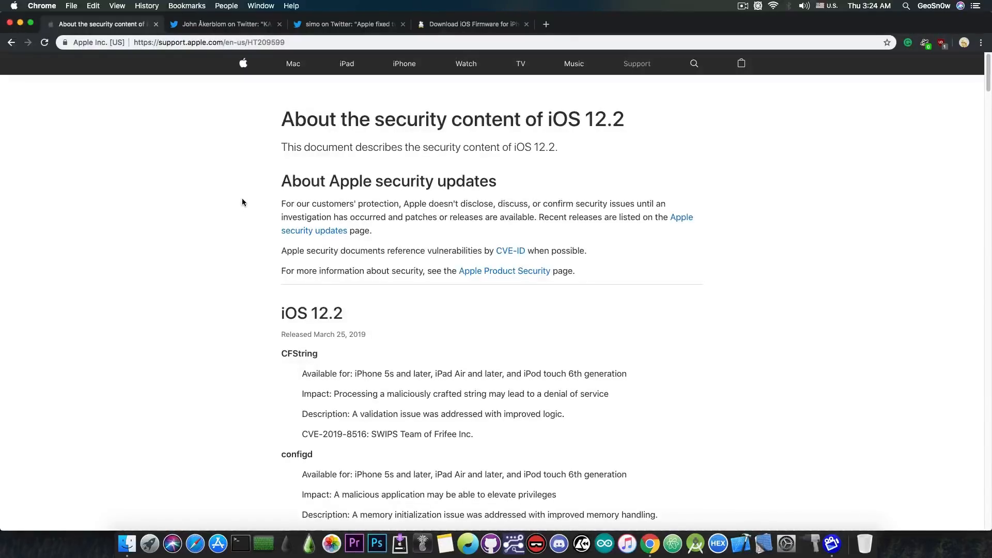
mouse_move(237, 192)
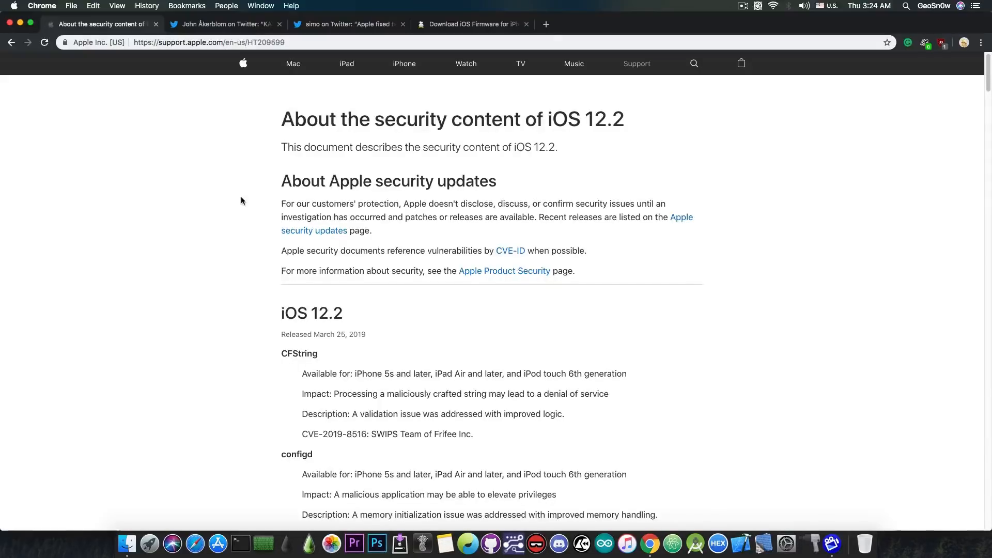
Scroll the iOS 12.2 security notes past FaceTime and Feedback Assistant to the file and GeoServices entries
scroll(down, 3)
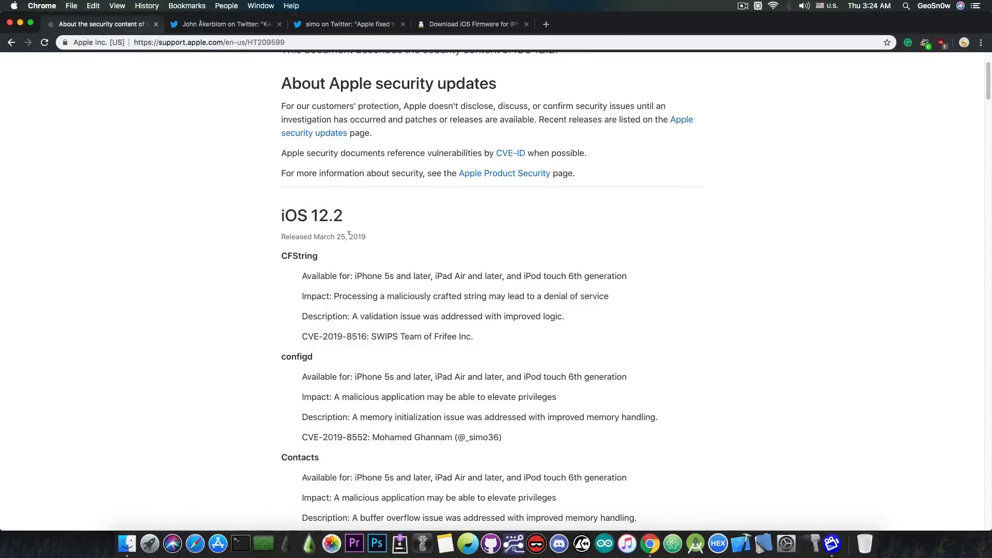
scroll(down, 3)
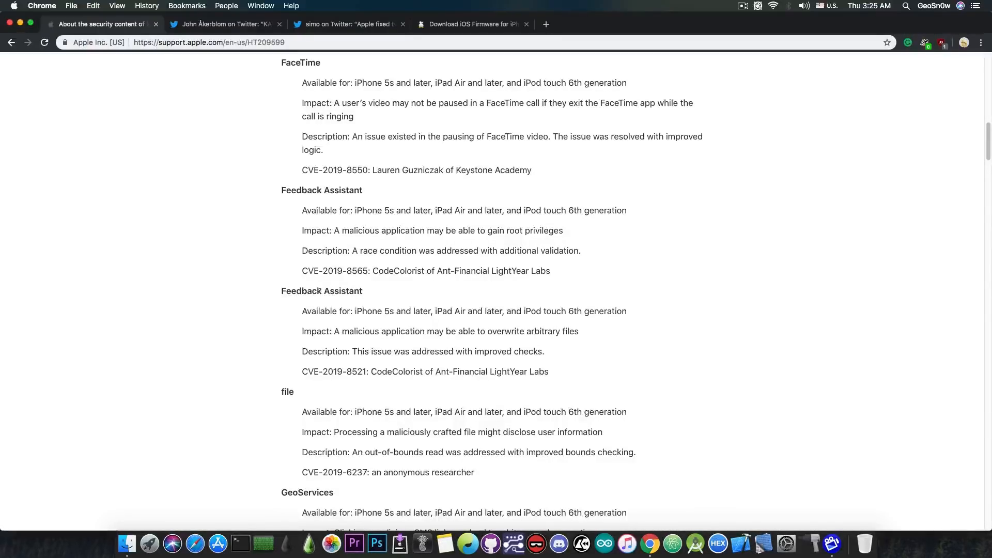
scroll(down, 3)
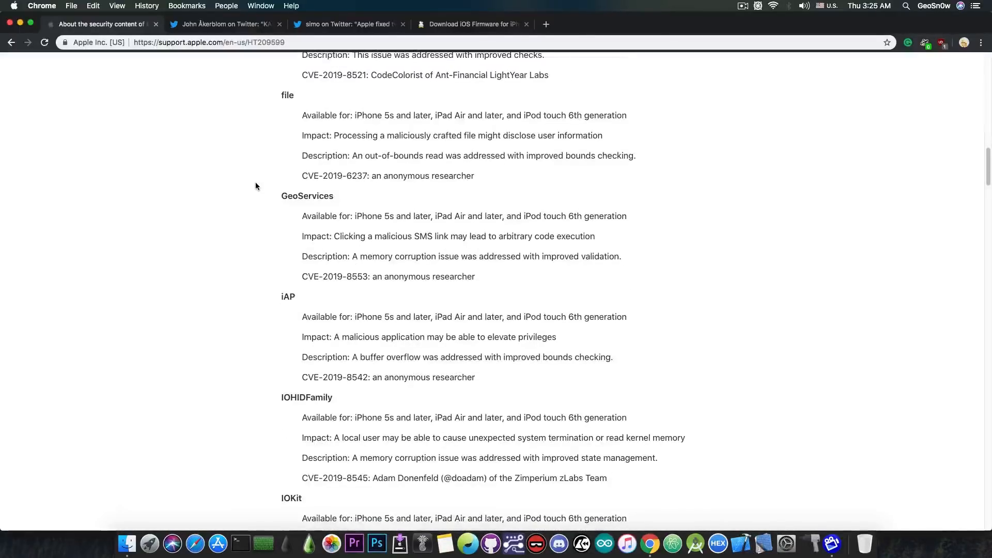
Read through the IOKit, Kernel, WebKit and Siri fixes, then view the iPhone XR firmware signing list
scroll(down, 3)
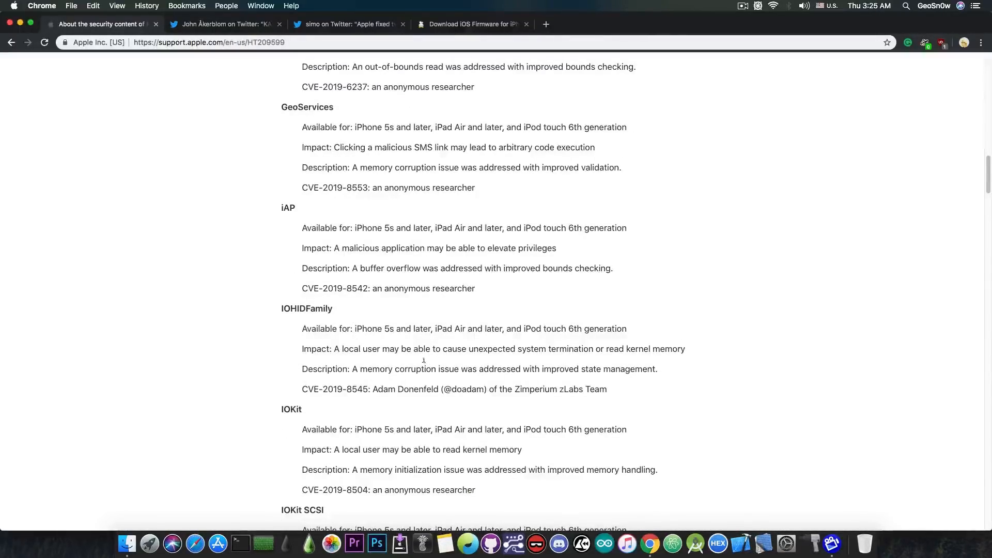
scroll(down, 3)
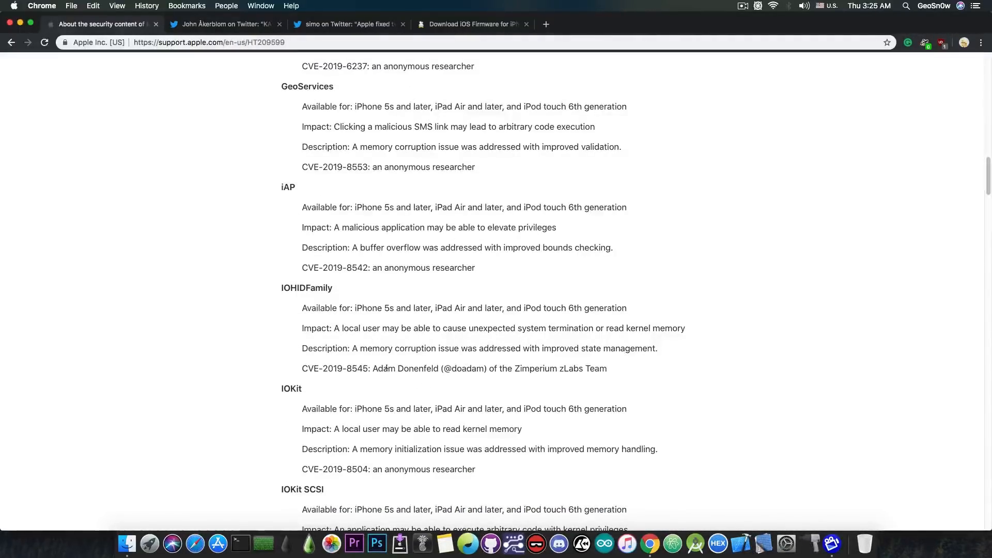
scroll(down, 3)
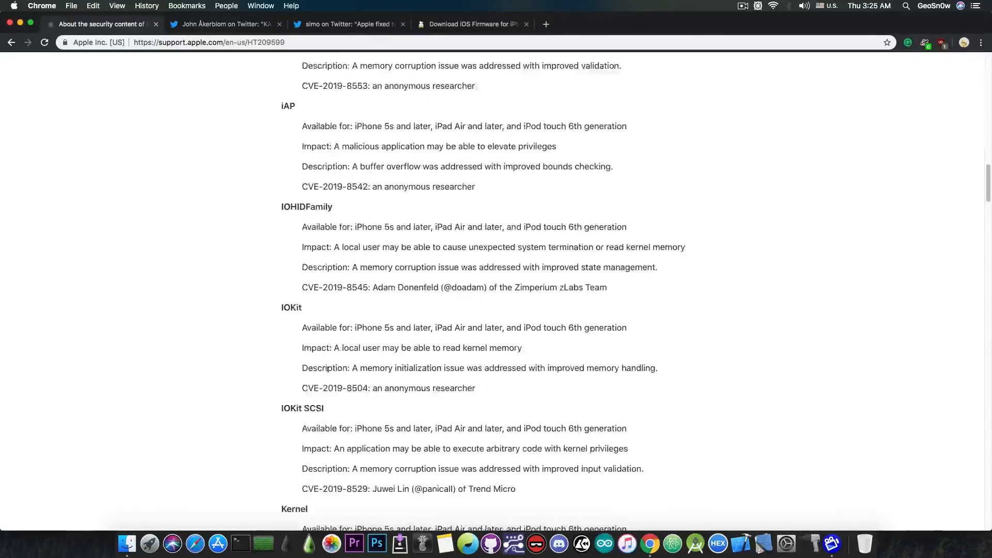
scroll(down, 3)
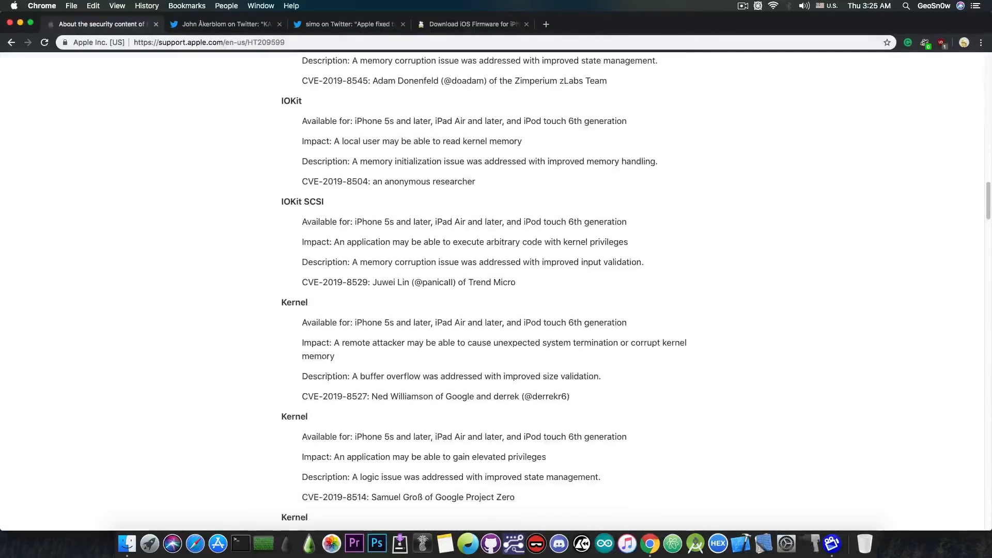
scroll(down, 3)
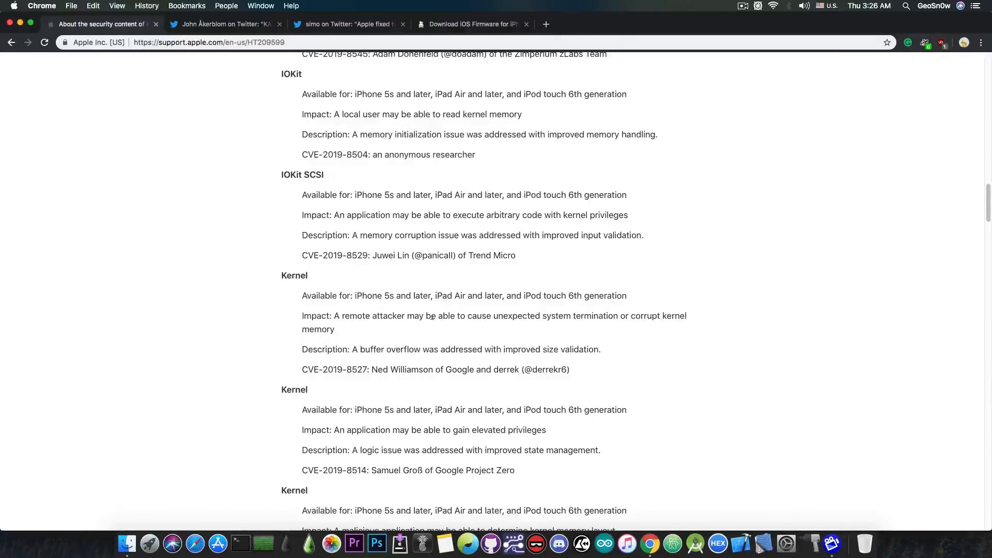
scroll(down, 3)
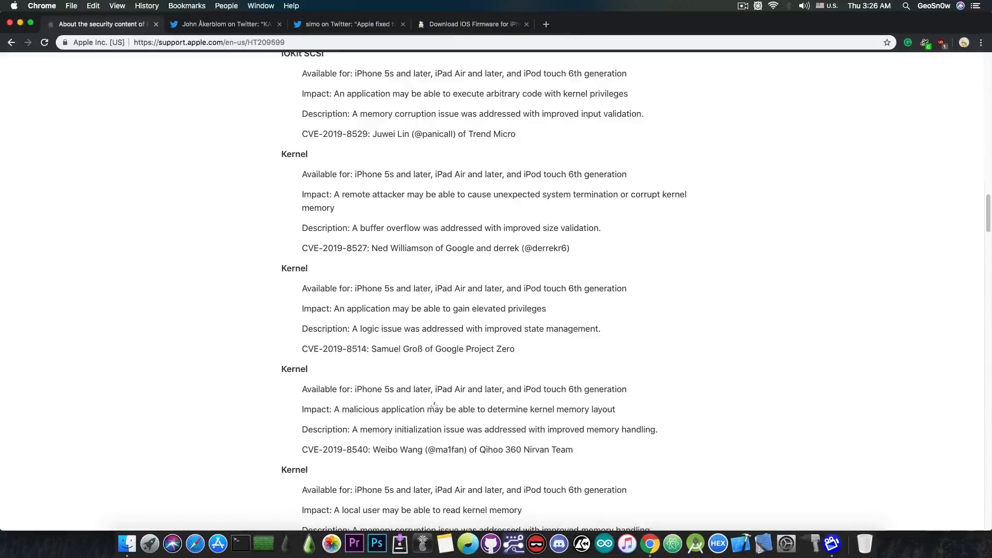
scroll(down, 3)
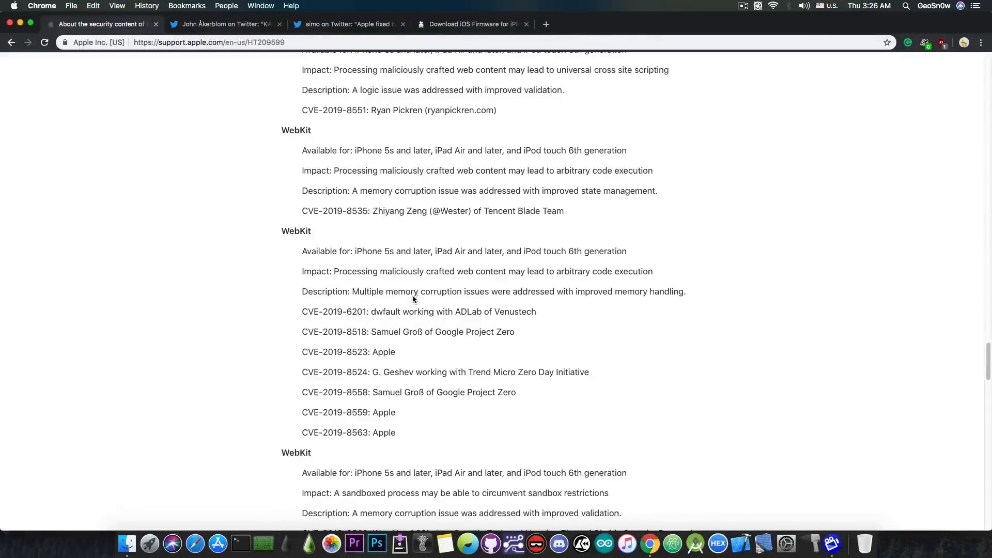
scroll(down, 3)
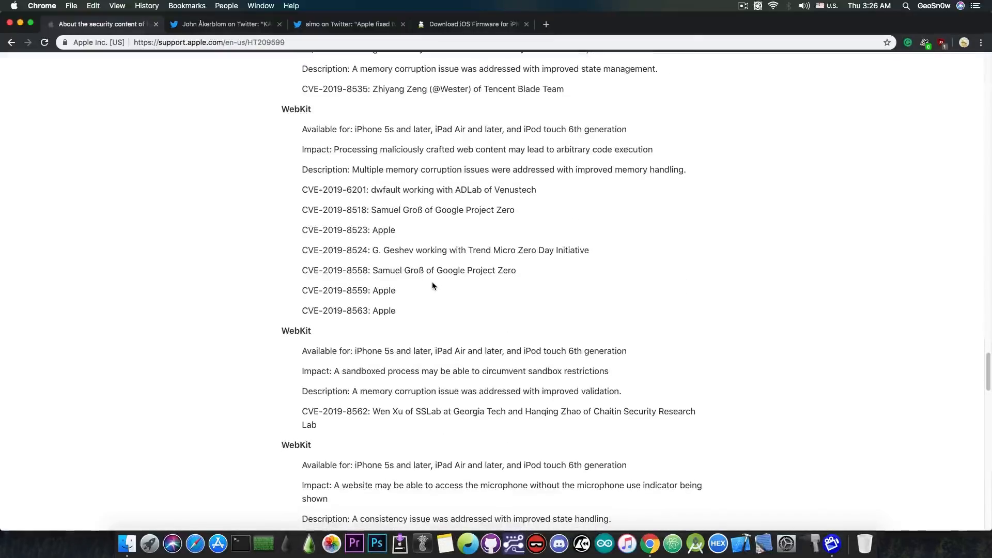
scroll(down, 3)
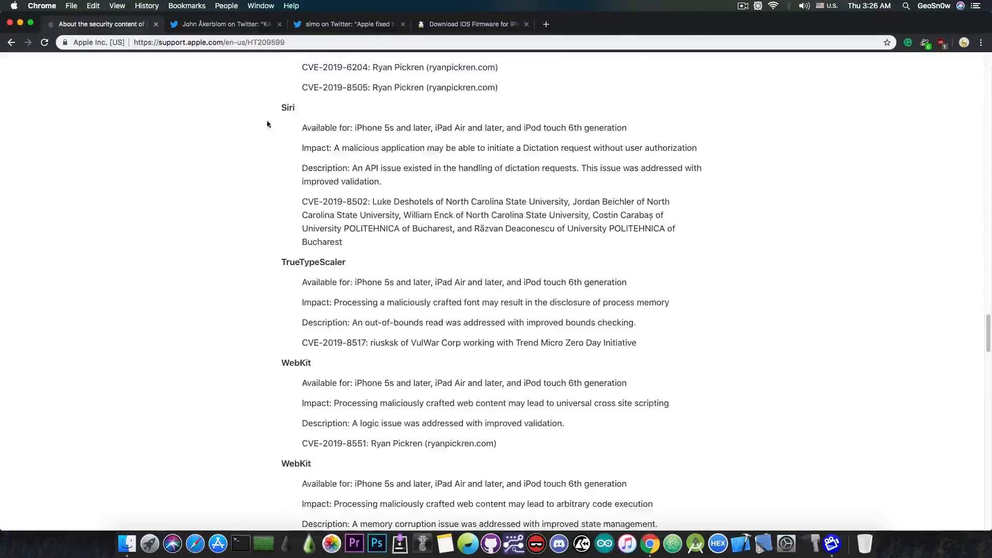
click(471, 24)
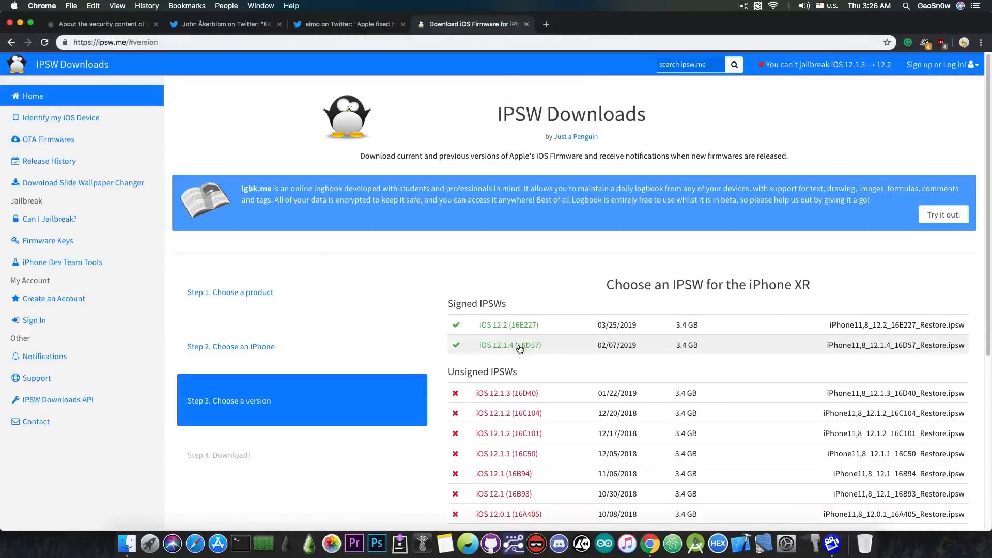
mouse_move(506, 393)
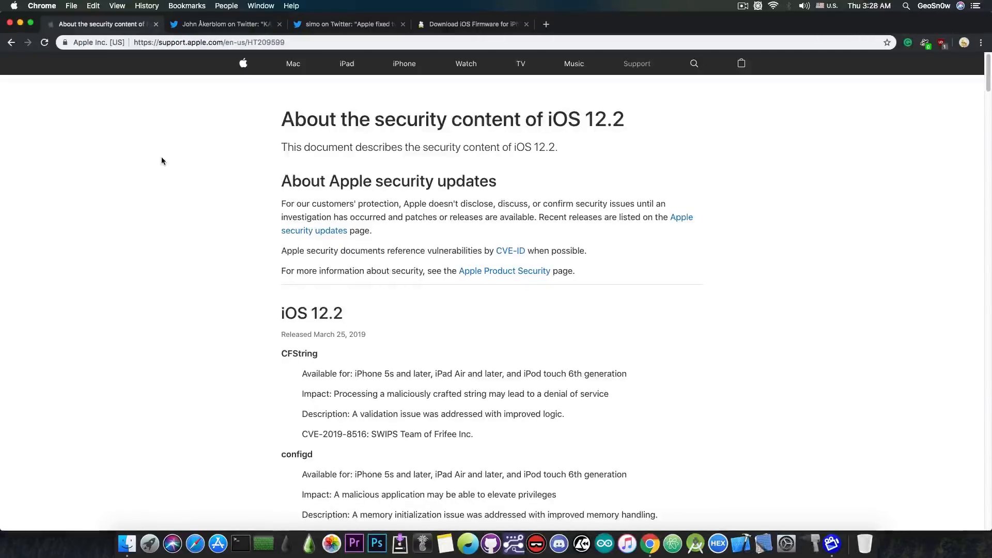
Open John Åkerblom's tweet about iOS 12.2's improved KASLR affecting kernel base finding
click(222, 24)
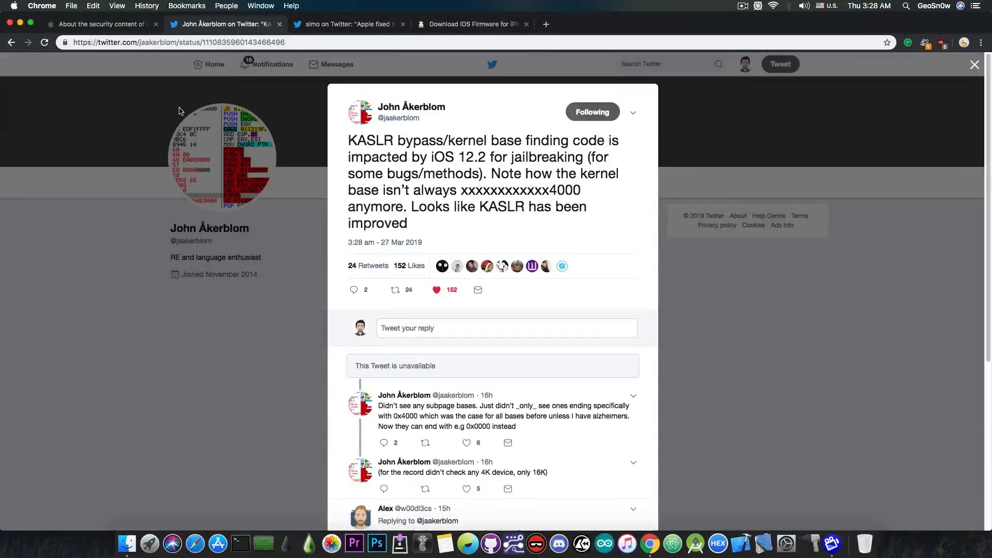
Open the tweet announcing Apple fixed sandbox escapes CVE-2019-8549 and CVE-2019-8552
click(350, 24)
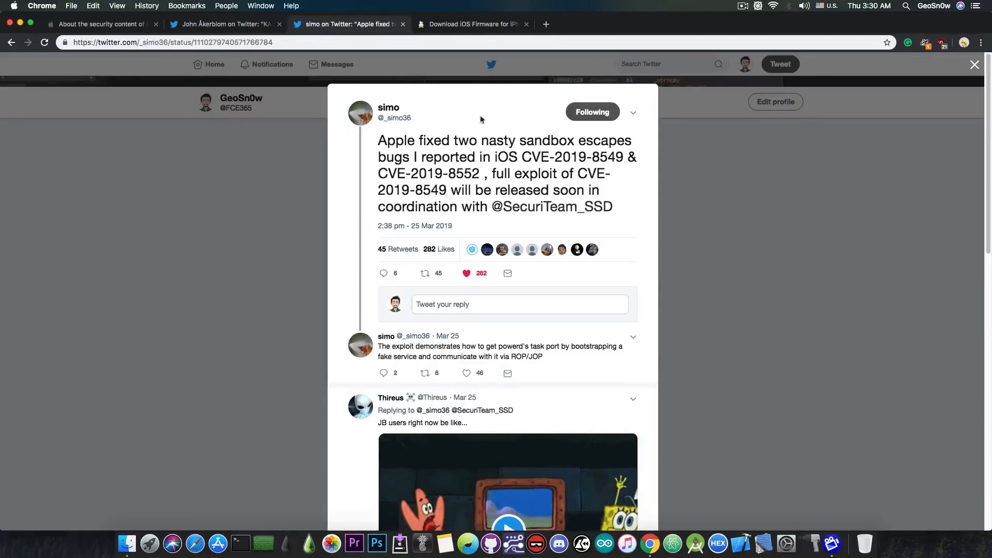
Glance at the KASLR tweet again, then return to the iOS 12.2 notes near Contacts and CoreCrypto
click(470, 24)
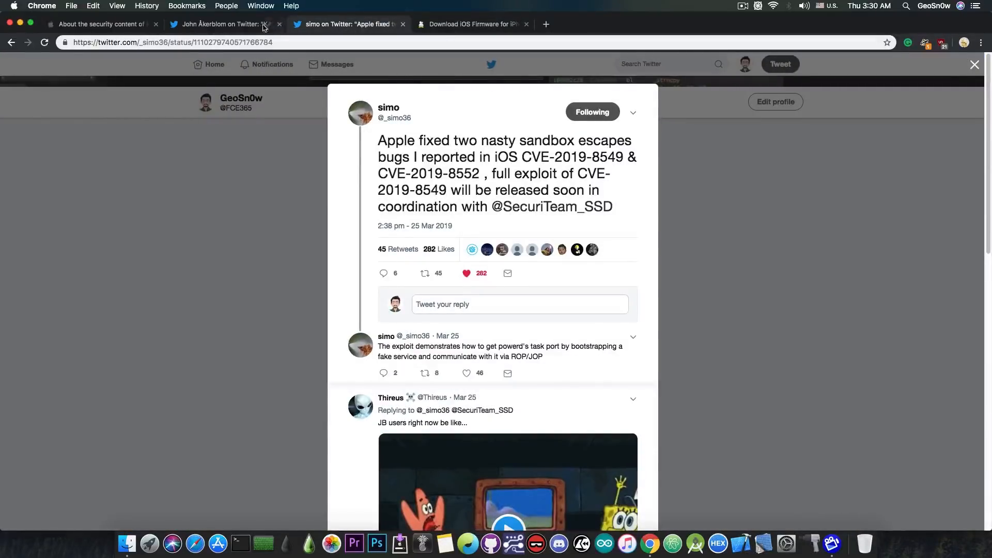
click(222, 24)
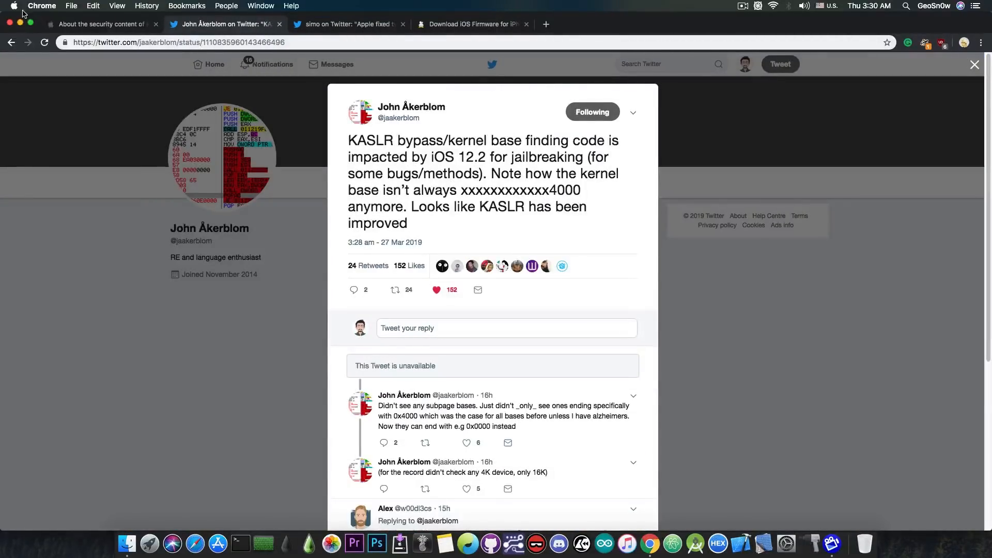
click(101, 24)
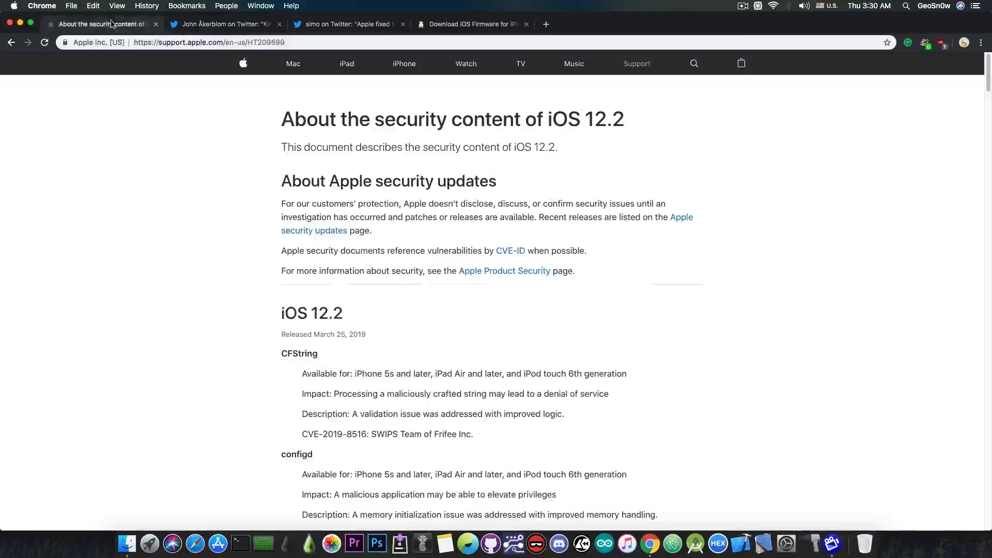
scroll(down, 3)
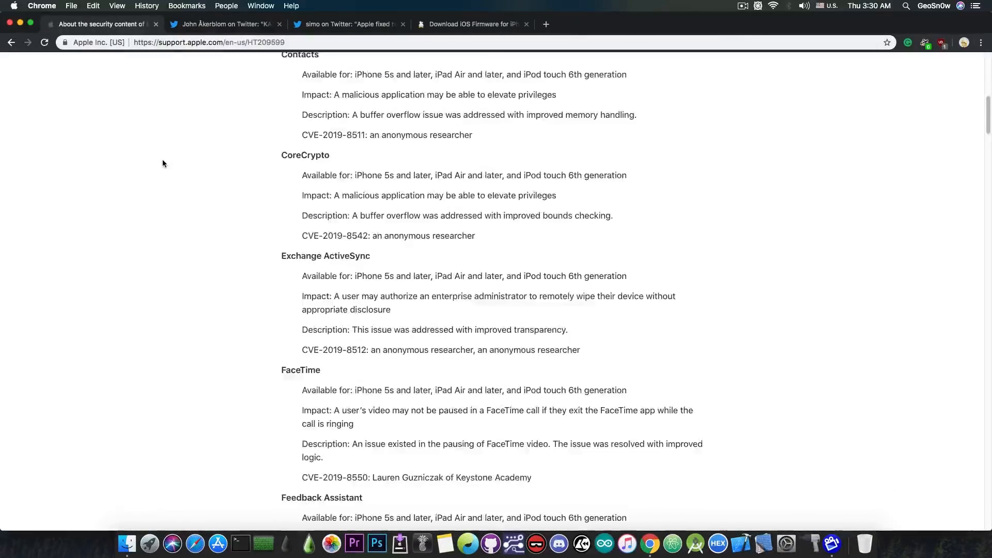